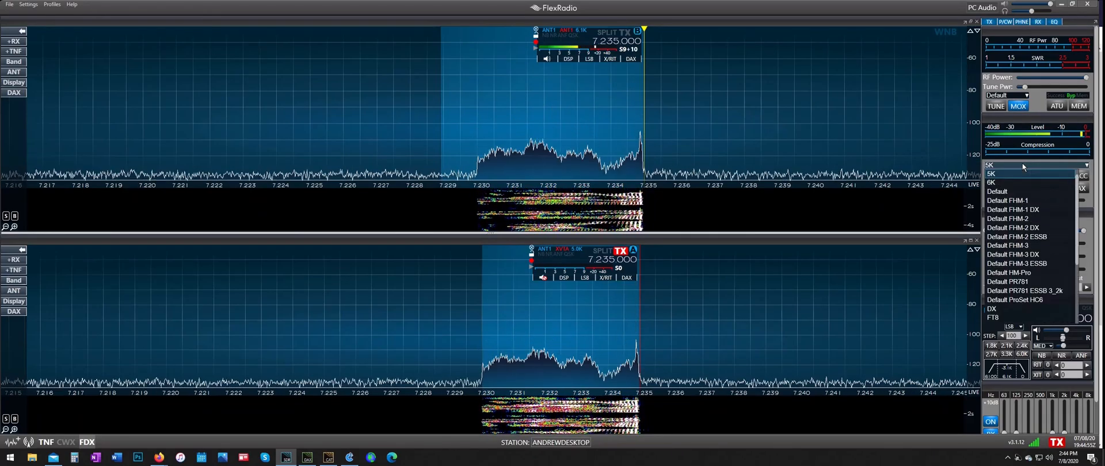
# Apply the 6K transmit profile so the signal spans about 7.229–7.235 MHz.
pyautogui.click(991, 182)
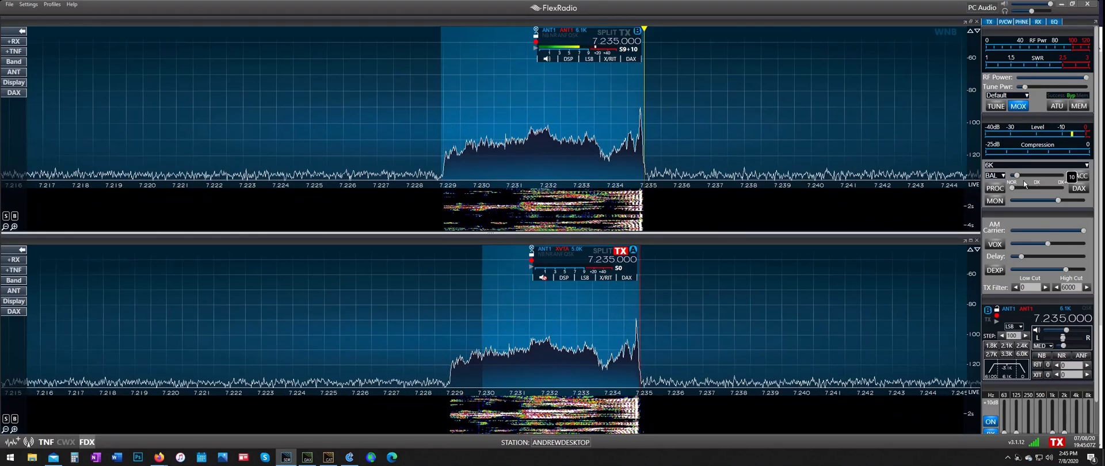
# Bring up the transmit profile list to pick the 3K profile.
pyautogui.click(1036, 166)
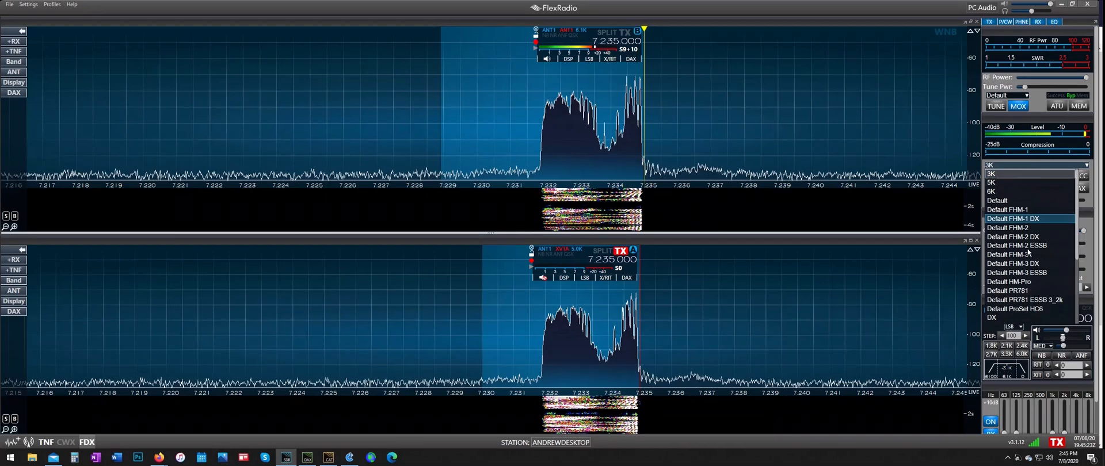
# Apply the DX transmit profile, keeping the signal near 7.232–7.235 MHz, and show the profile list again.
pyautogui.click(992, 317)
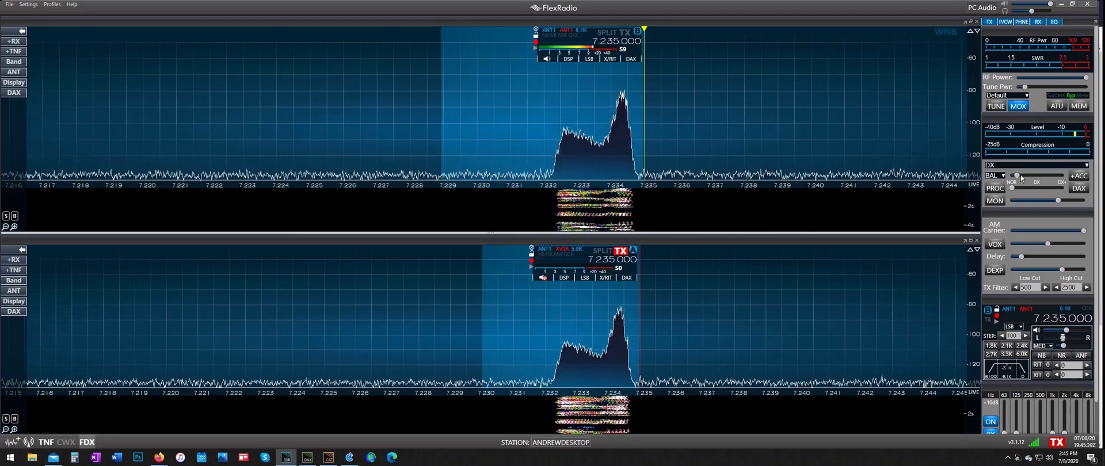
pyautogui.click(1035, 166)
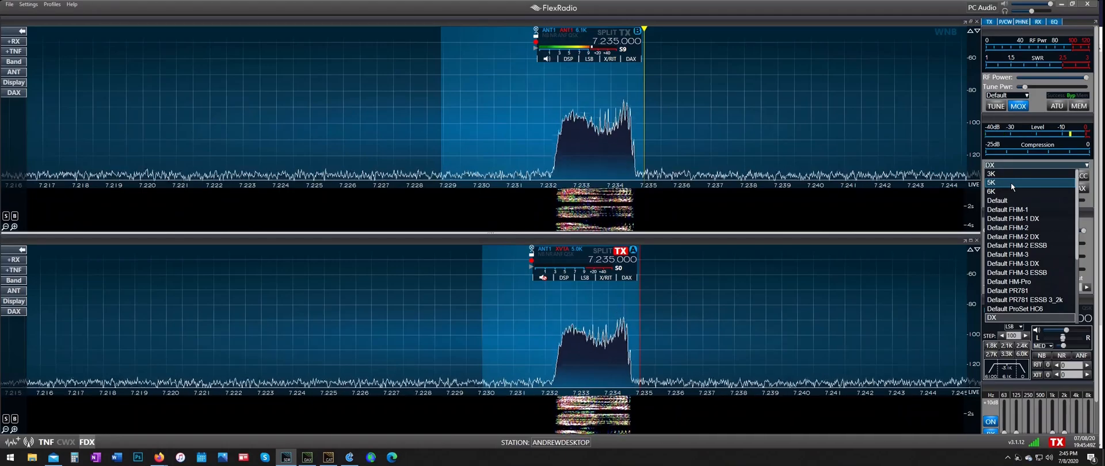
# Apply the 5K profile, then return to 6K, widening the signal to about 7.229–7.235 MHz.
pyautogui.click(991, 182)
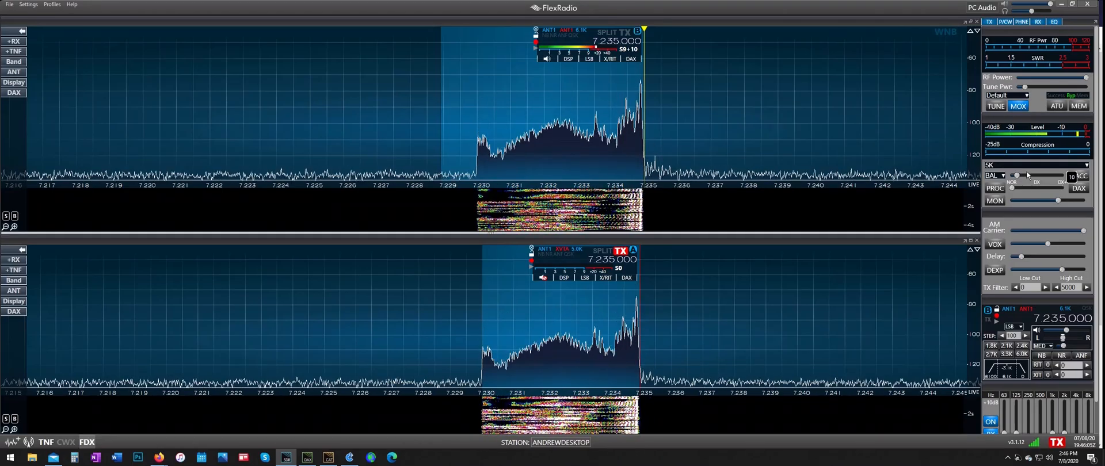
pyautogui.click(1036, 166)
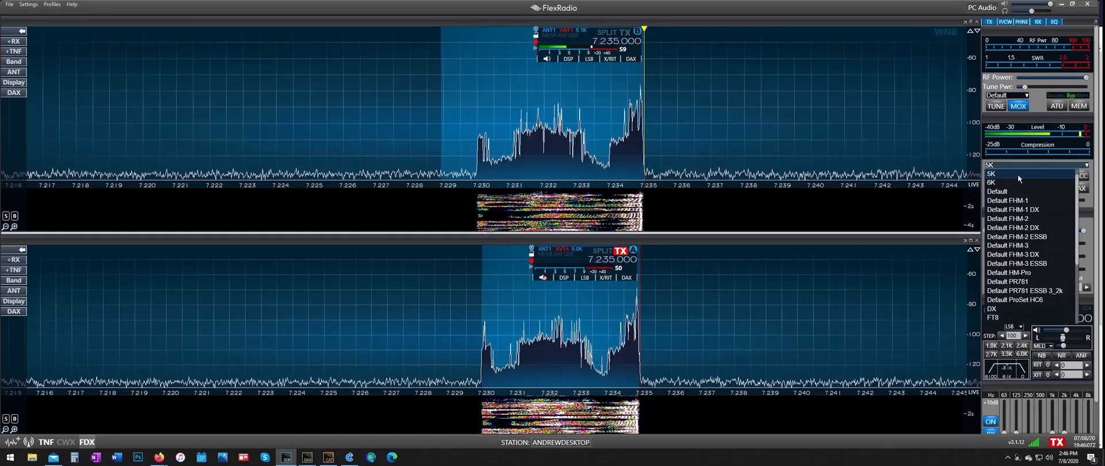
pyautogui.click(992, 182)
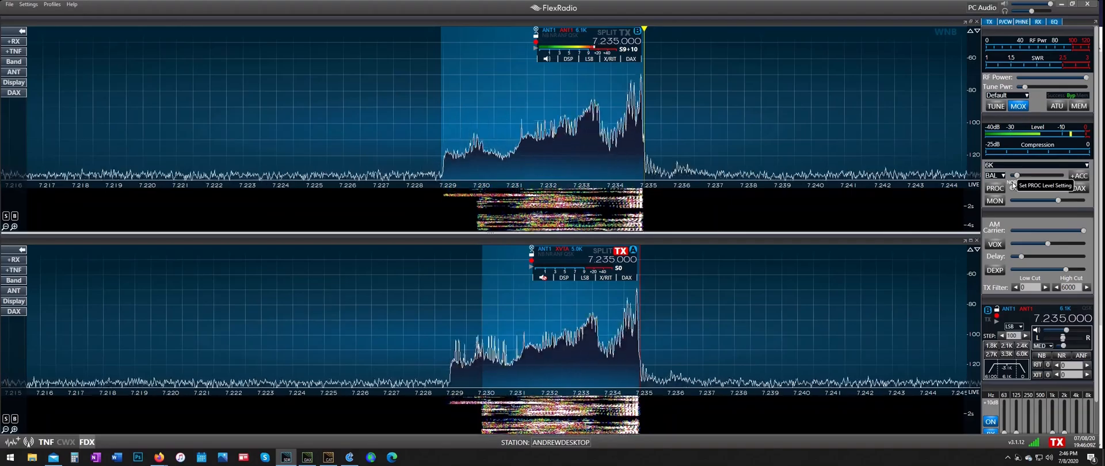